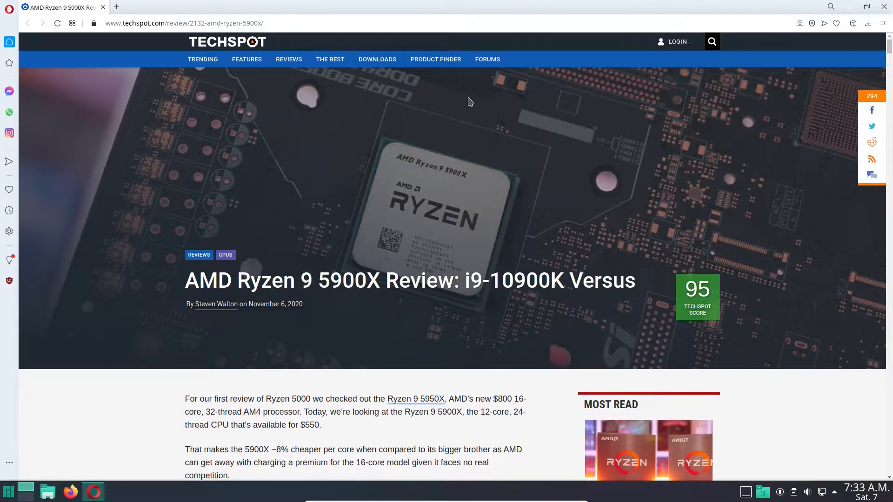
# Step: Scroll down through the TechSpot Ryzen 9 5900X review page
pyautogui.scroll(-3)
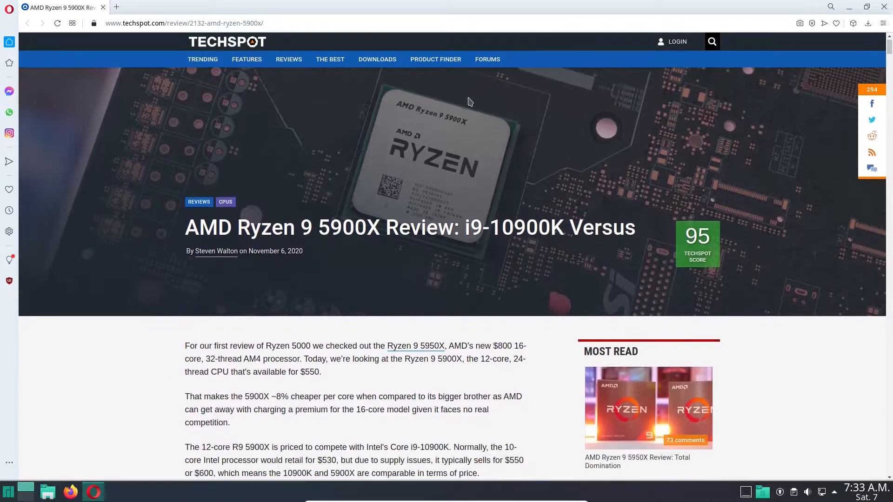
pyautogui.scroll(-3)
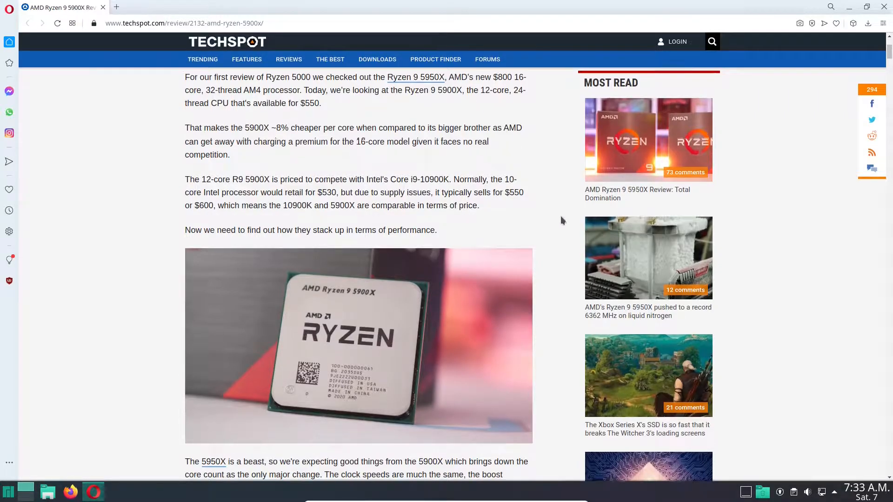
pyautogui.scroll(-3)
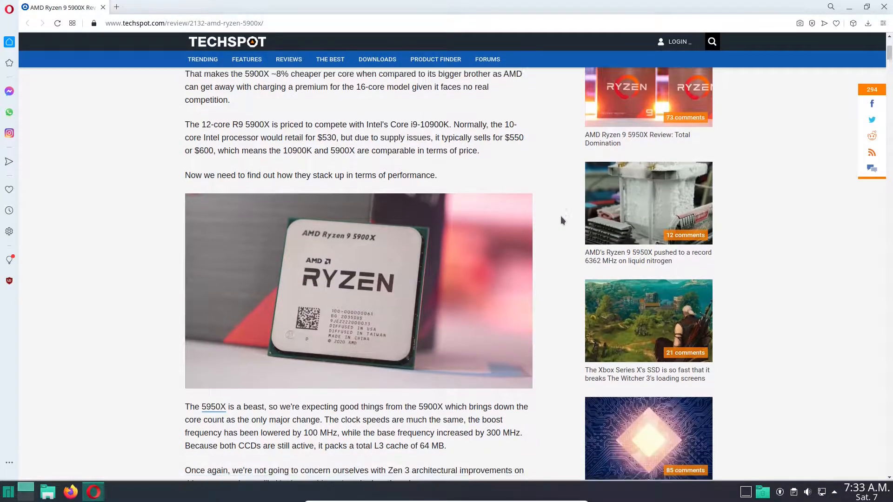
pyautogui.scroll(-3)
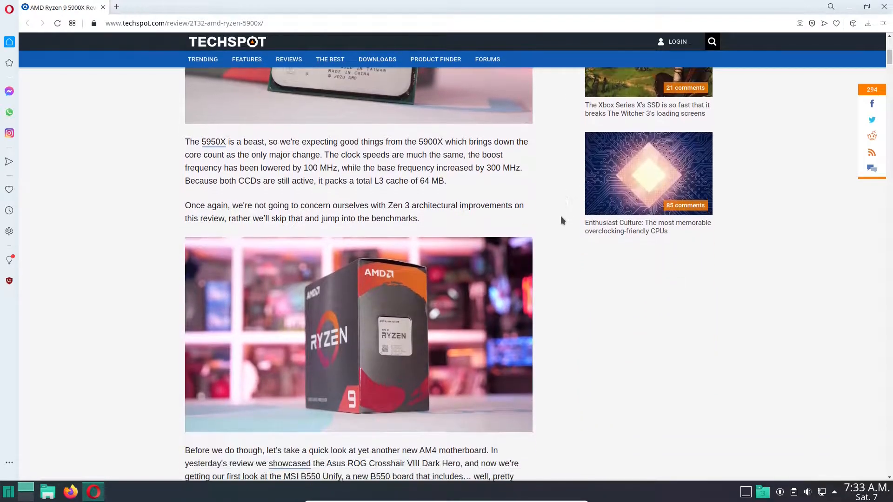
pyautogui.scroll(-3)
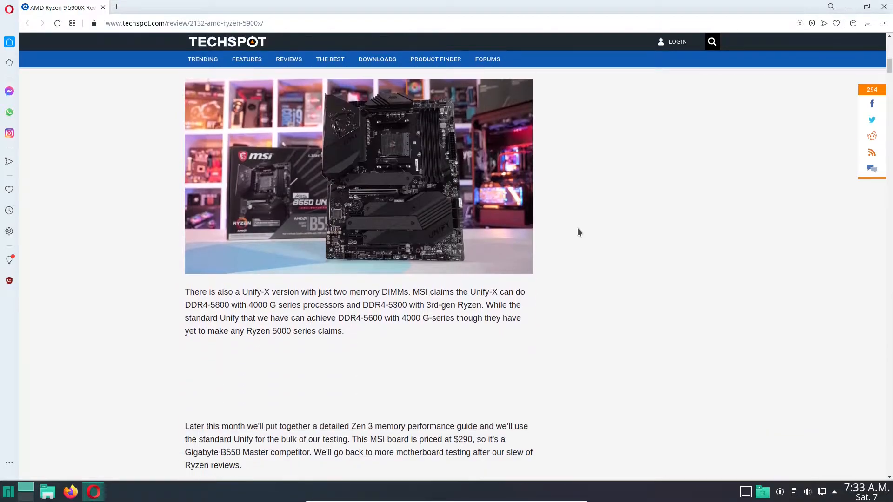
pyautogui.scroll(-3)
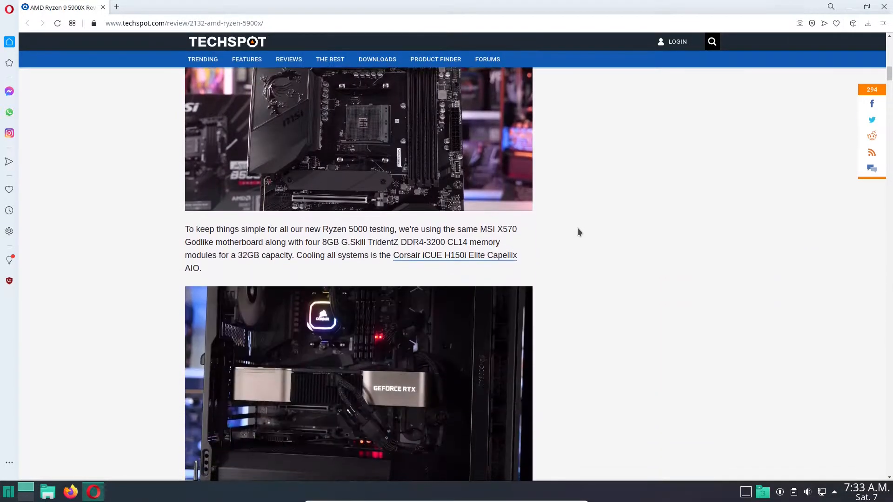
pyautogui.scroll(-3)
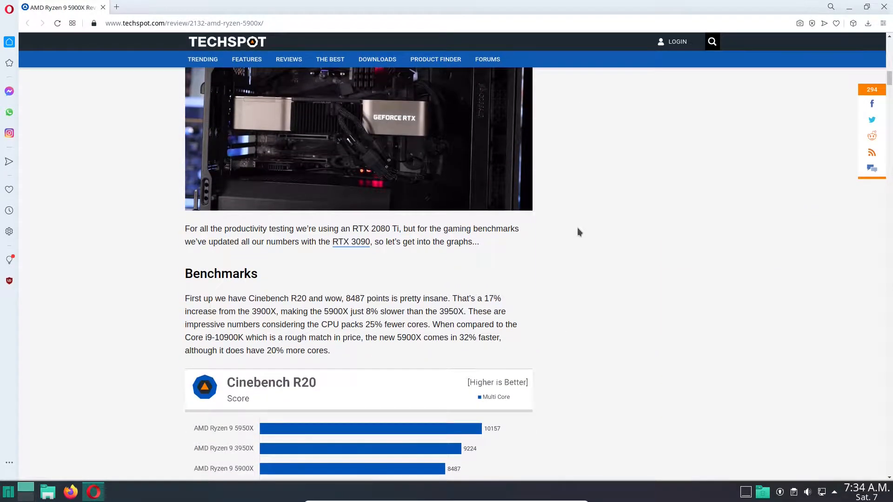
pyautogui.scroll(-3)
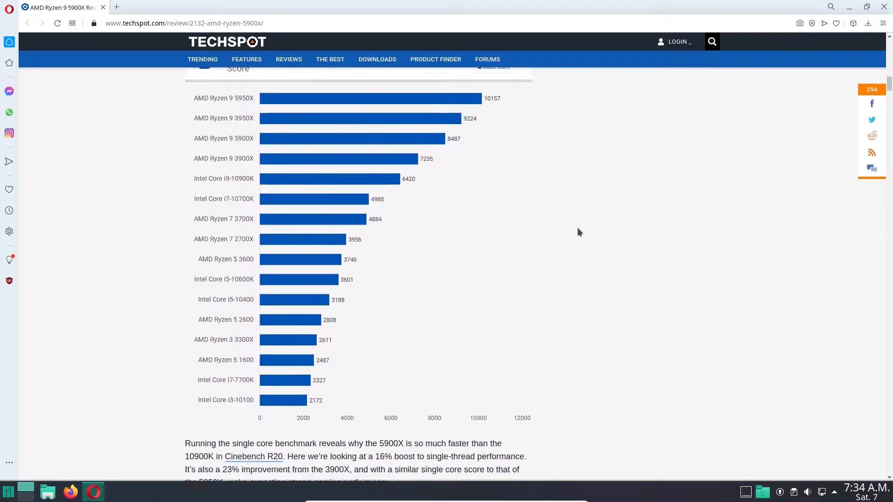
pyautogui.scroll(-3)
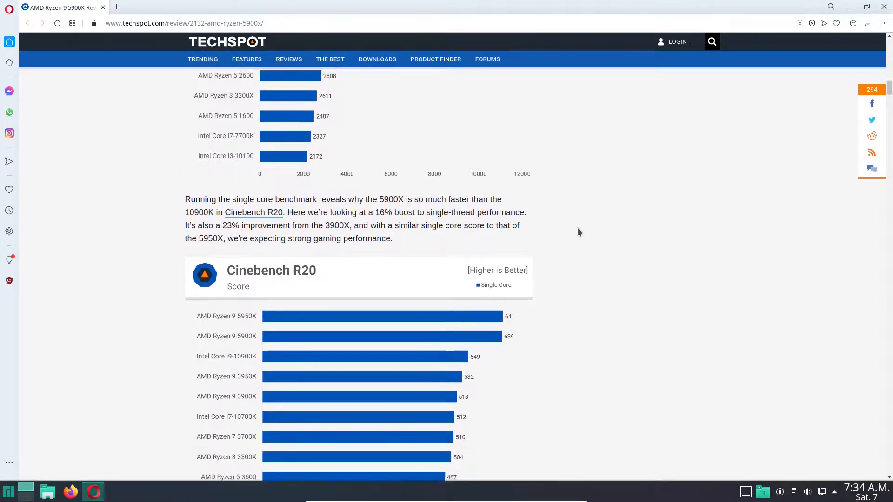
# Step: Bring up the 49-page Save as PDF print preview and scroll to page 5
pyautogui.press('ctrl+p')
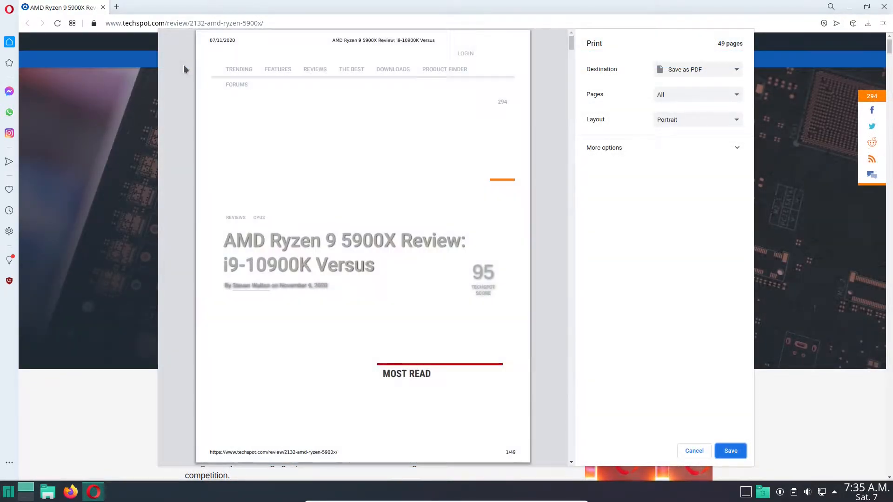
pyautogui.scroll(-3)
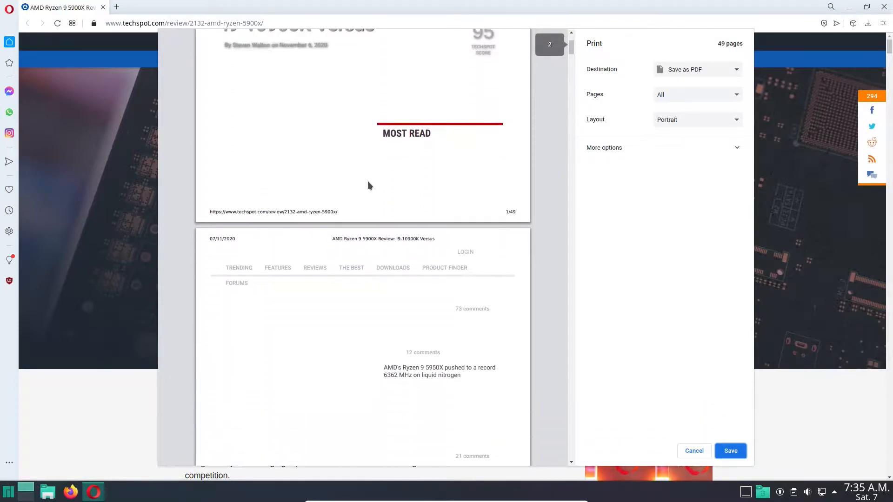
pyautogui.scroll(-3)
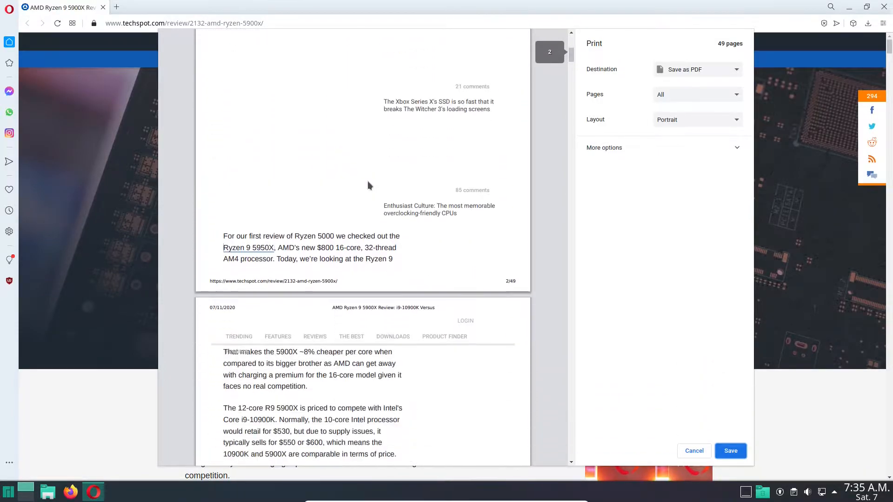
pyautogui.scroll(-3)
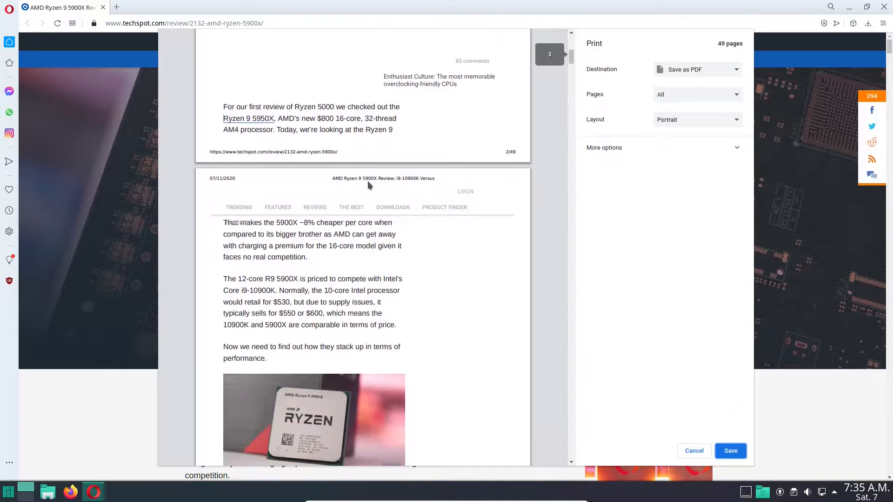
pyautogui.scroll(-3)
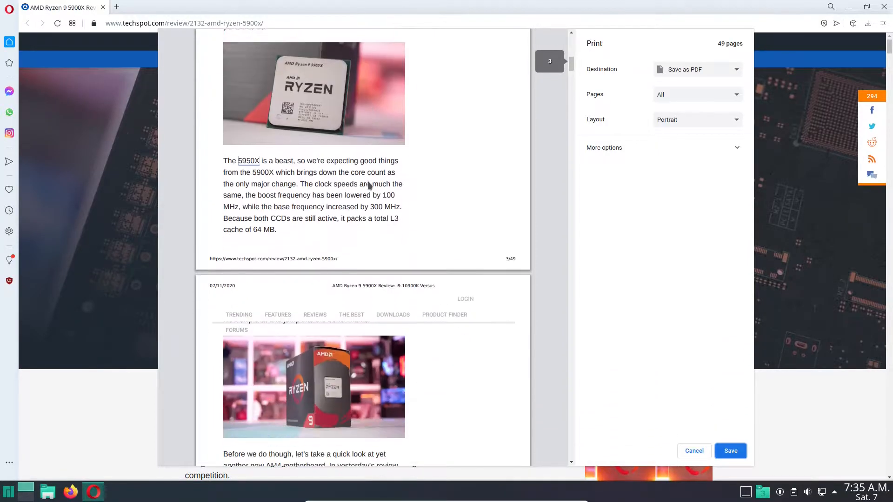
pyautogui.scroll(-3)
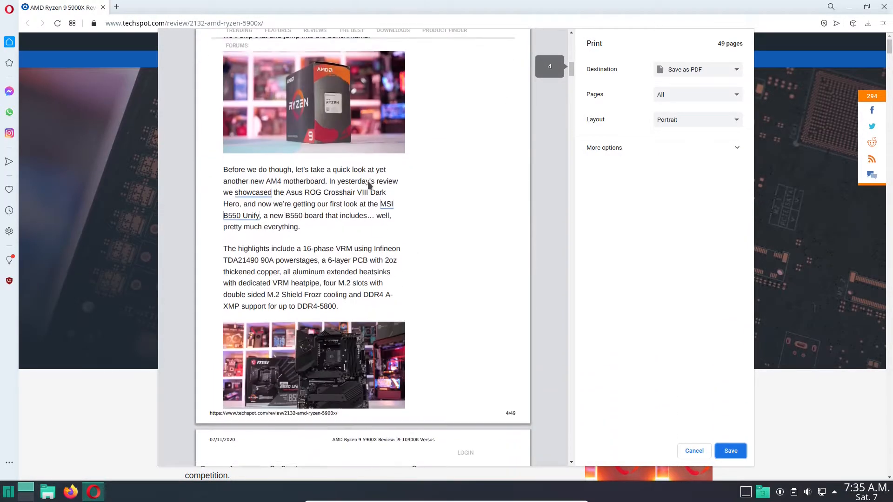
pyautogui.scroll(-3)
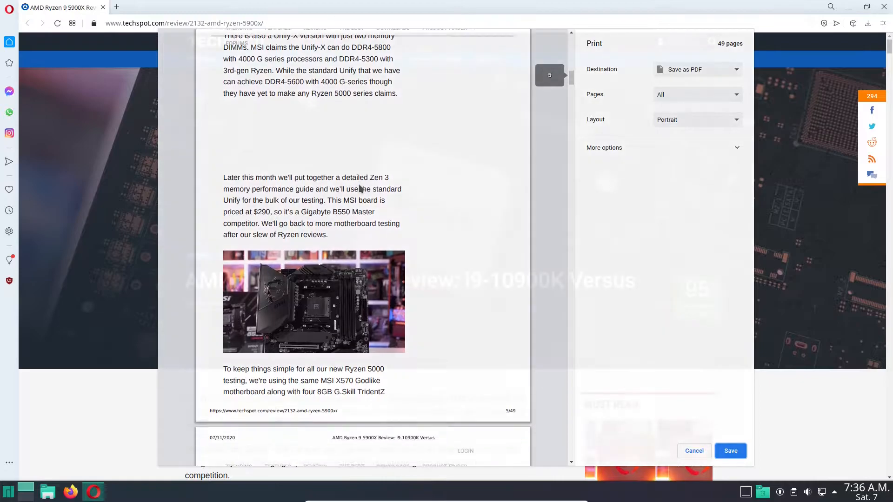
# Step: Save the review via Menu > Page > Save as PDF and show it in Documents
pyautogui.click(7, 9)
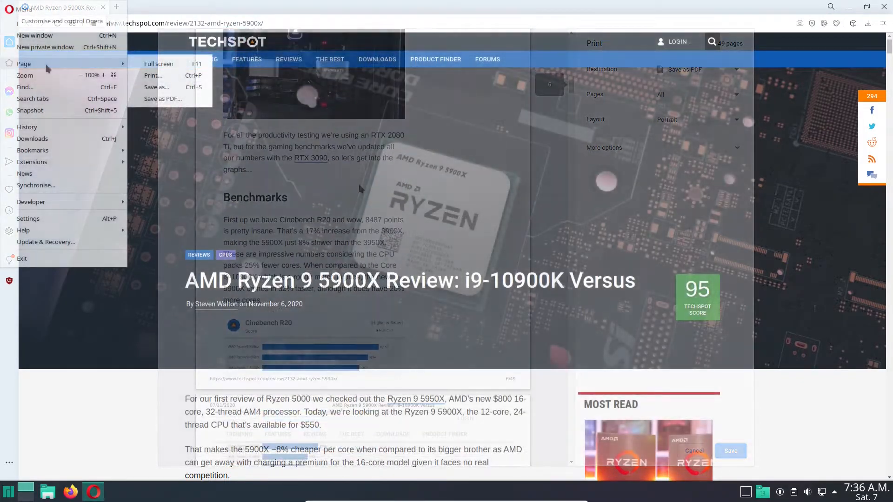
pyautogui.click(694, 451)
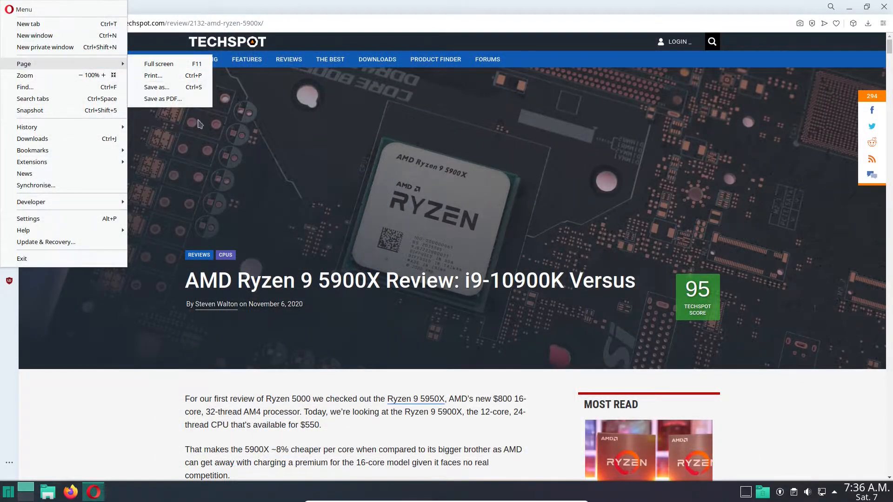
pyautogui.moveTo(184, 105)
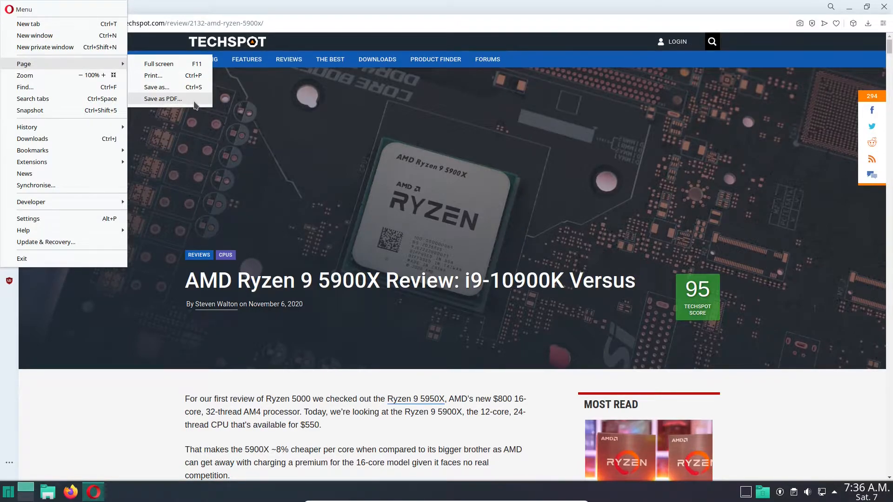
pyautogui.click(163, 99)
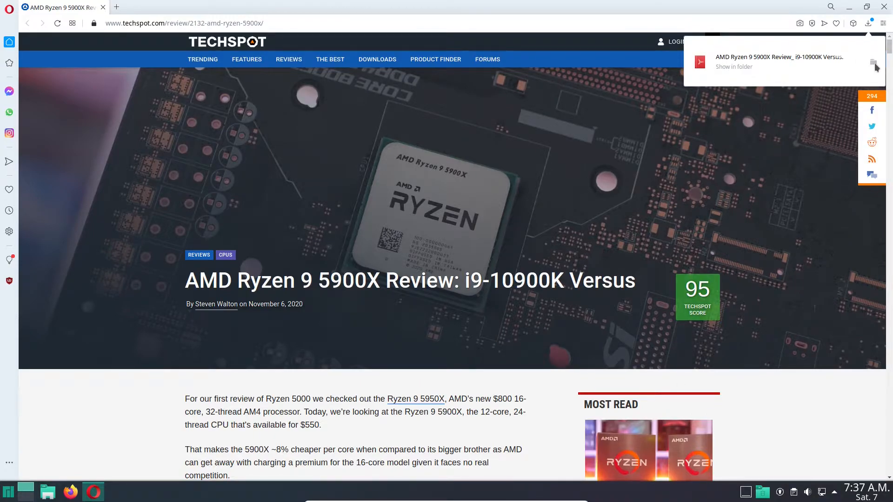
pyautogui.click(734, 66)
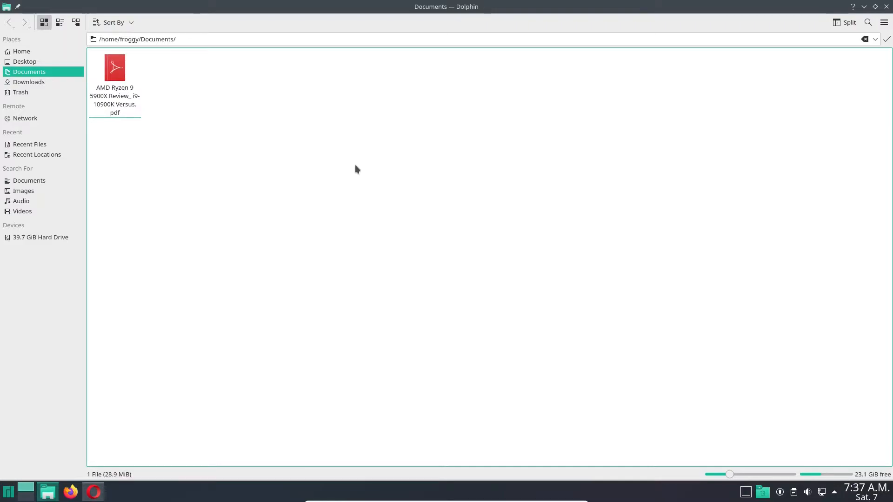
# Step: Open the AMD Ryzen 9 5900X Review PDF from Documents in Okular
pyautogui.click(115, 69)
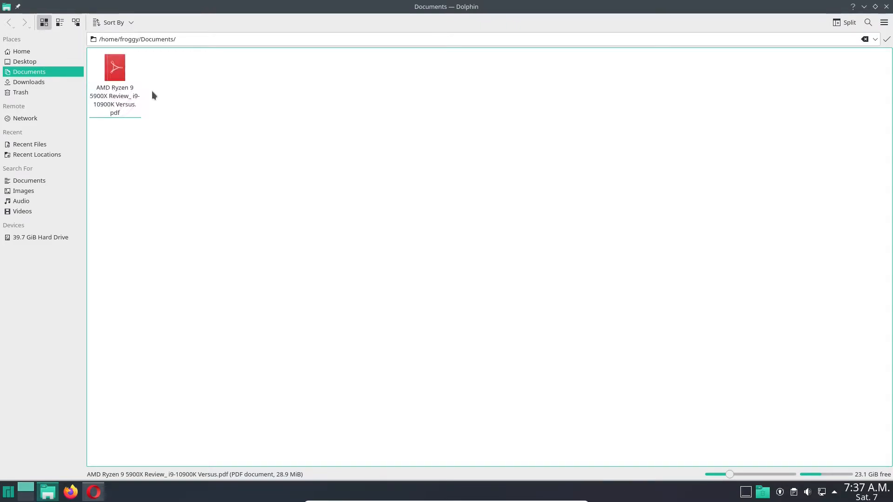
pyautogui.click(115, 68)
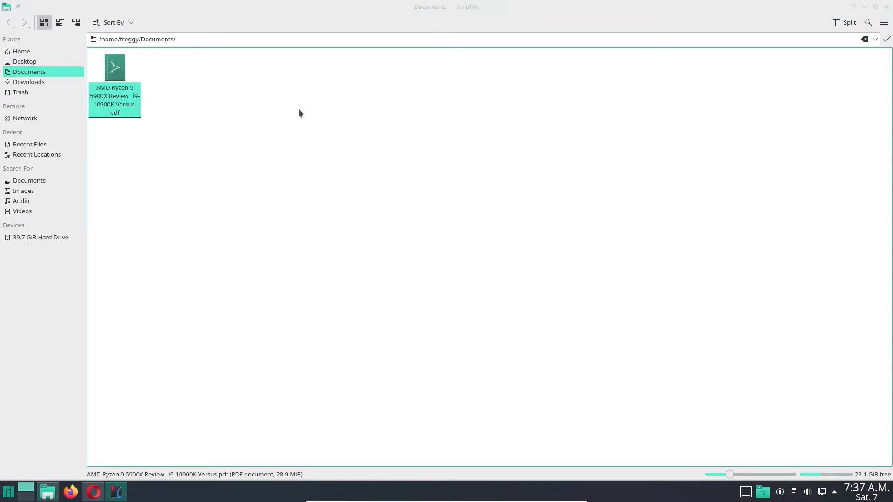
pyautogui.doubleClick(114, 68)
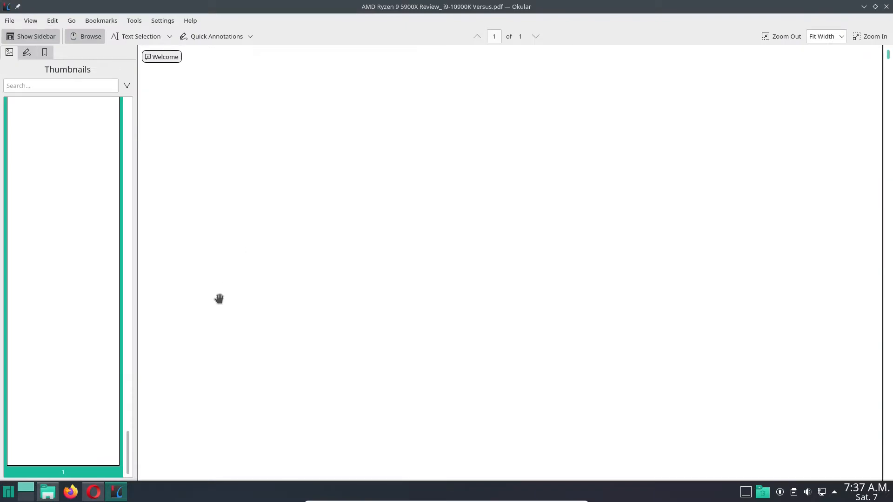